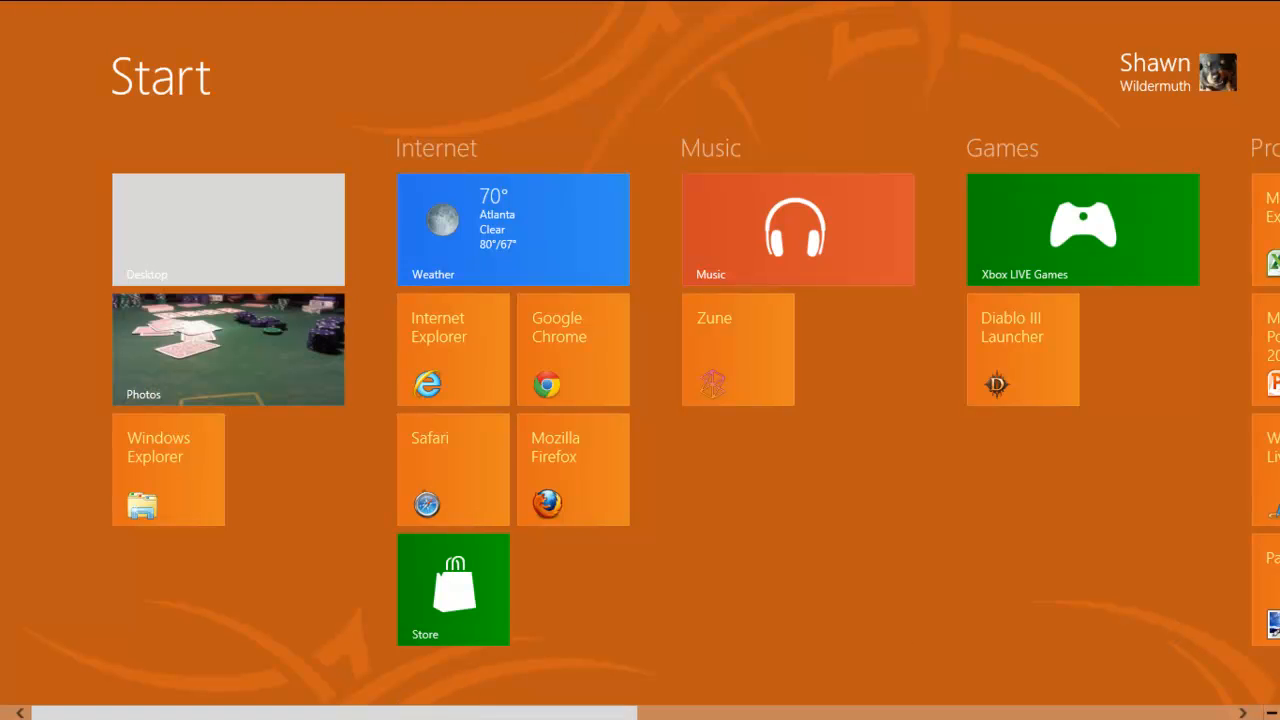
Step: Scroll the Start screen right past Internet, Music and Games to Productivity and Development
{"action": "scroll", "scroll_direction": "right", "scroll_amount": 3}
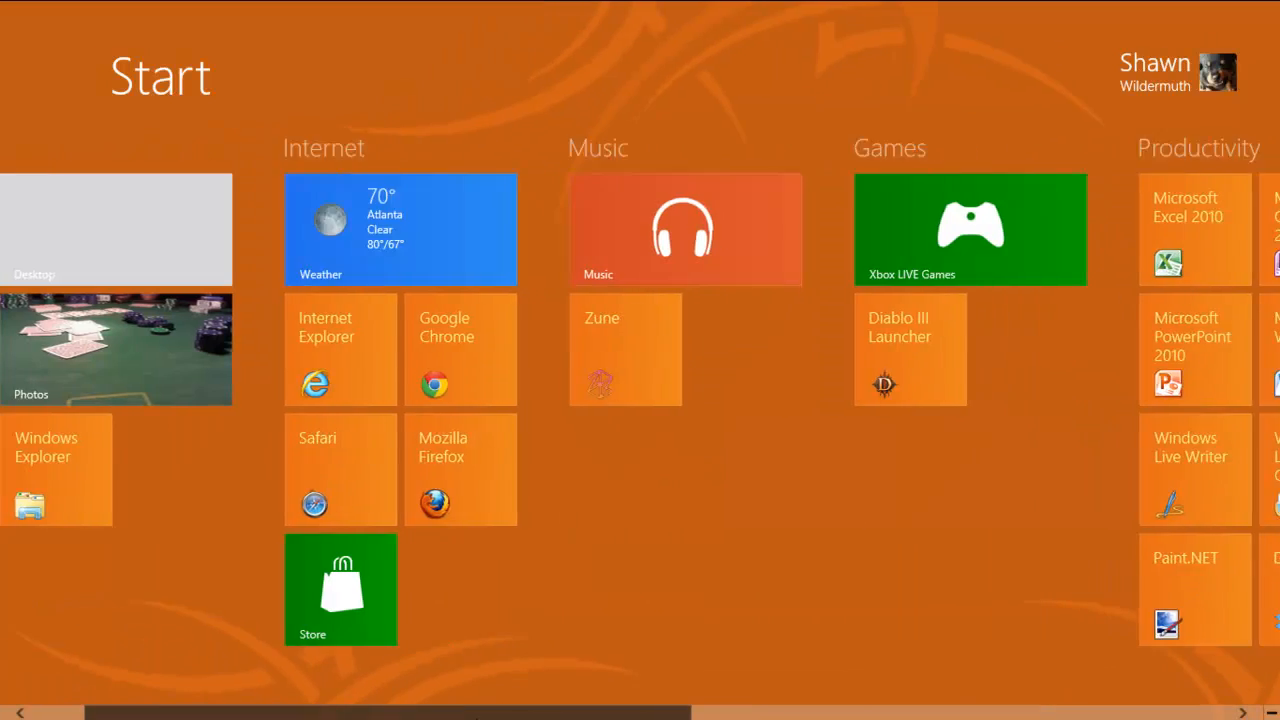
{"action": "scroll", "scroll_direction": "right", "scroll_amount": 3}
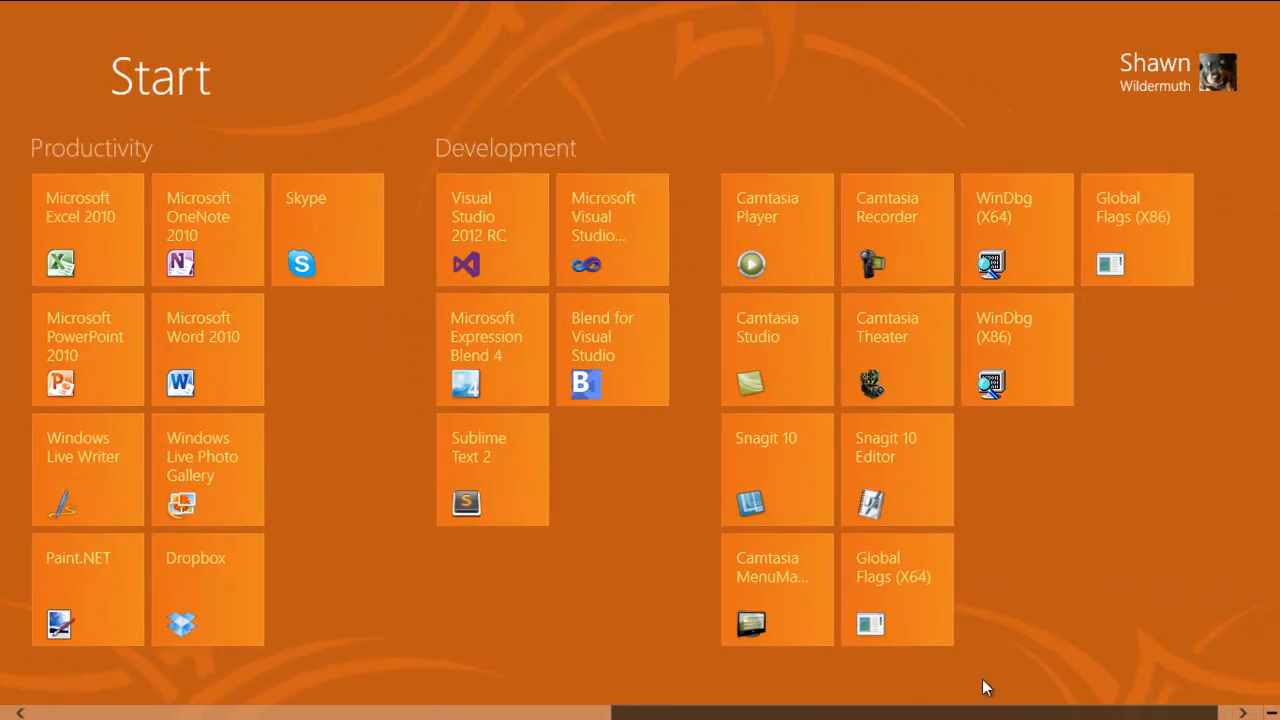
{"action": "scroll", "scroll_direction": "left", "scroll_amount": 3}
{"action": "type", "text": "visu"}
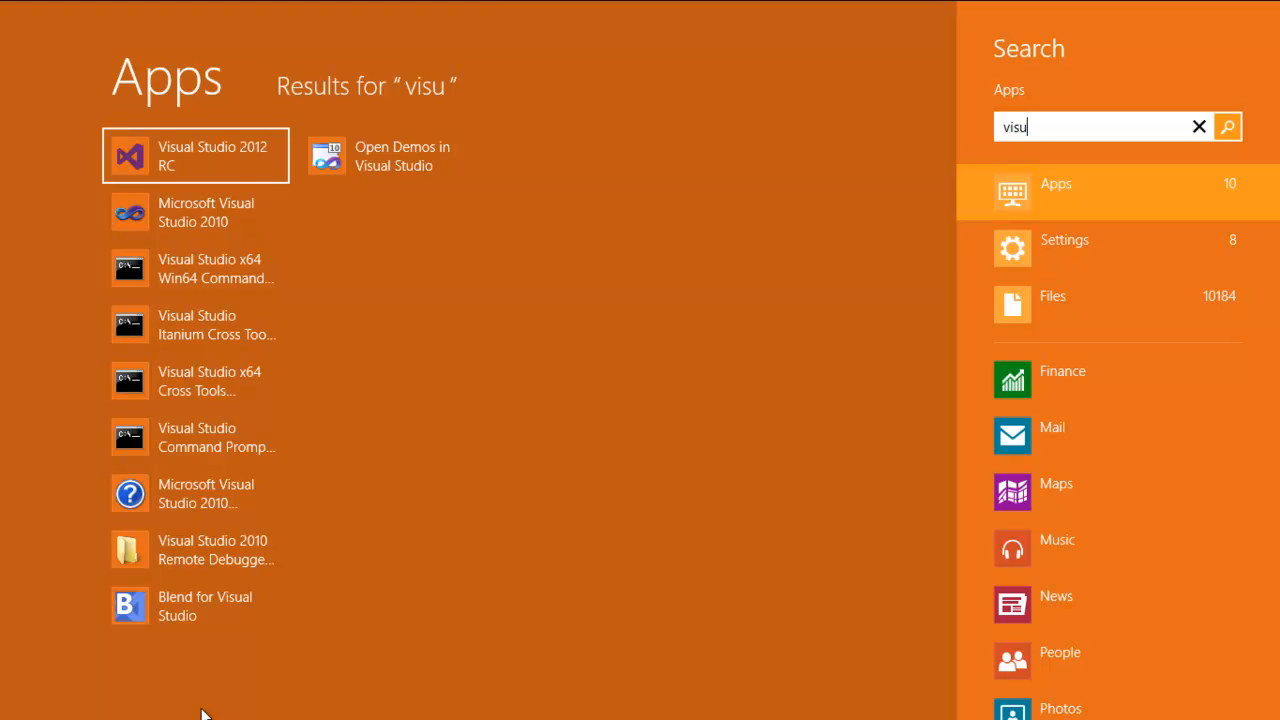
{"action": "mouse_move", "coordinate": [500, 355]}
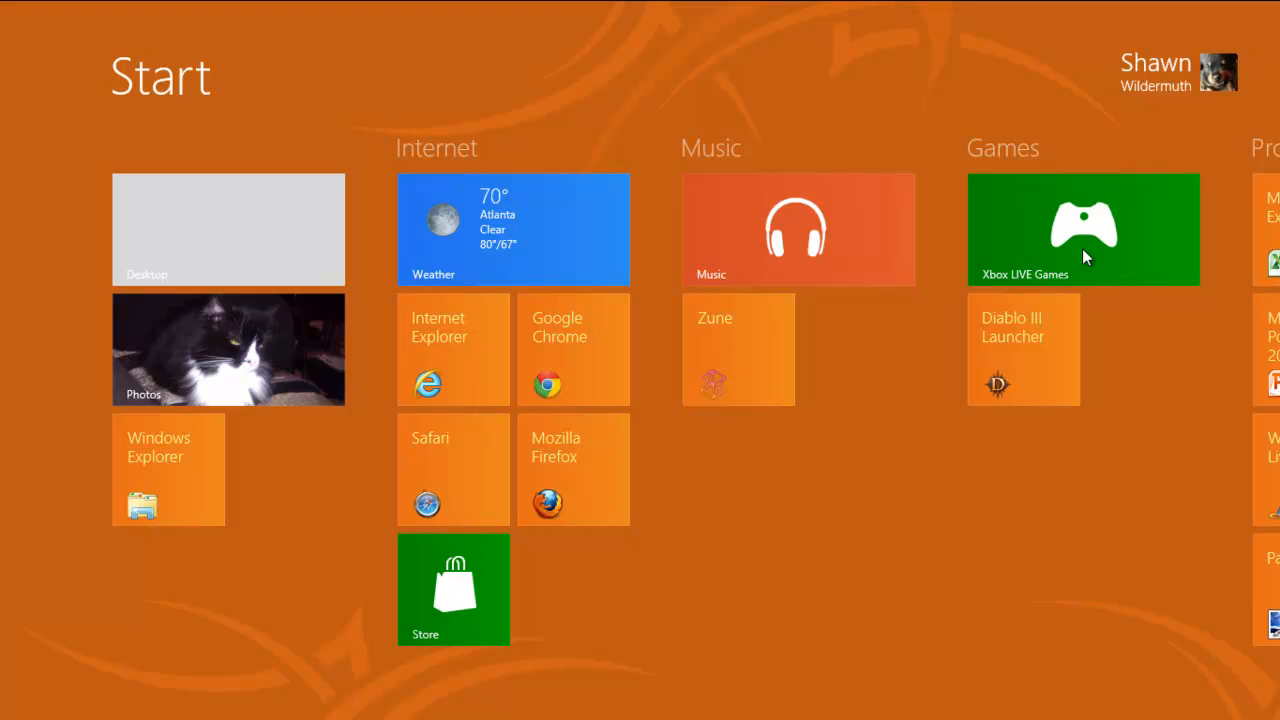
Step: Open D:\design in Explorer from Start screen search, then close the window
{"action": "type", "text": "d:\\design"}
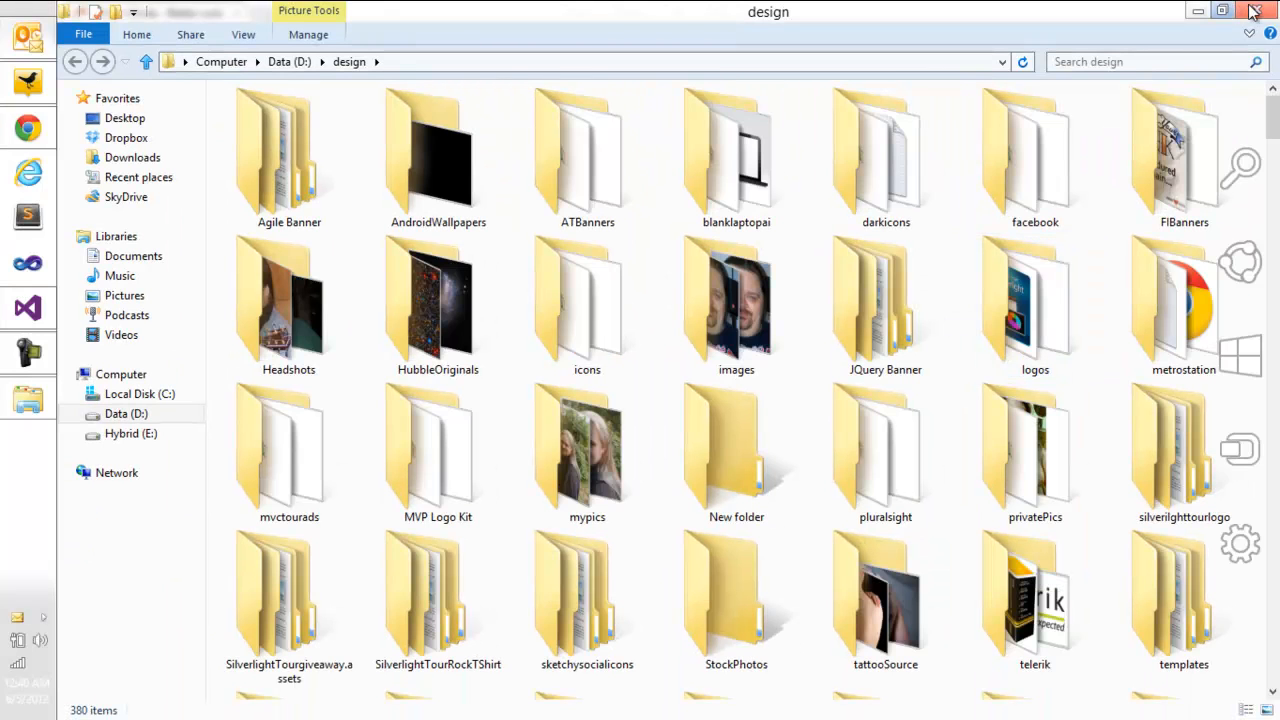
{"action": "left_click", "coordinate": [1256, 11]}
{"action": "type", "text": "http:"}
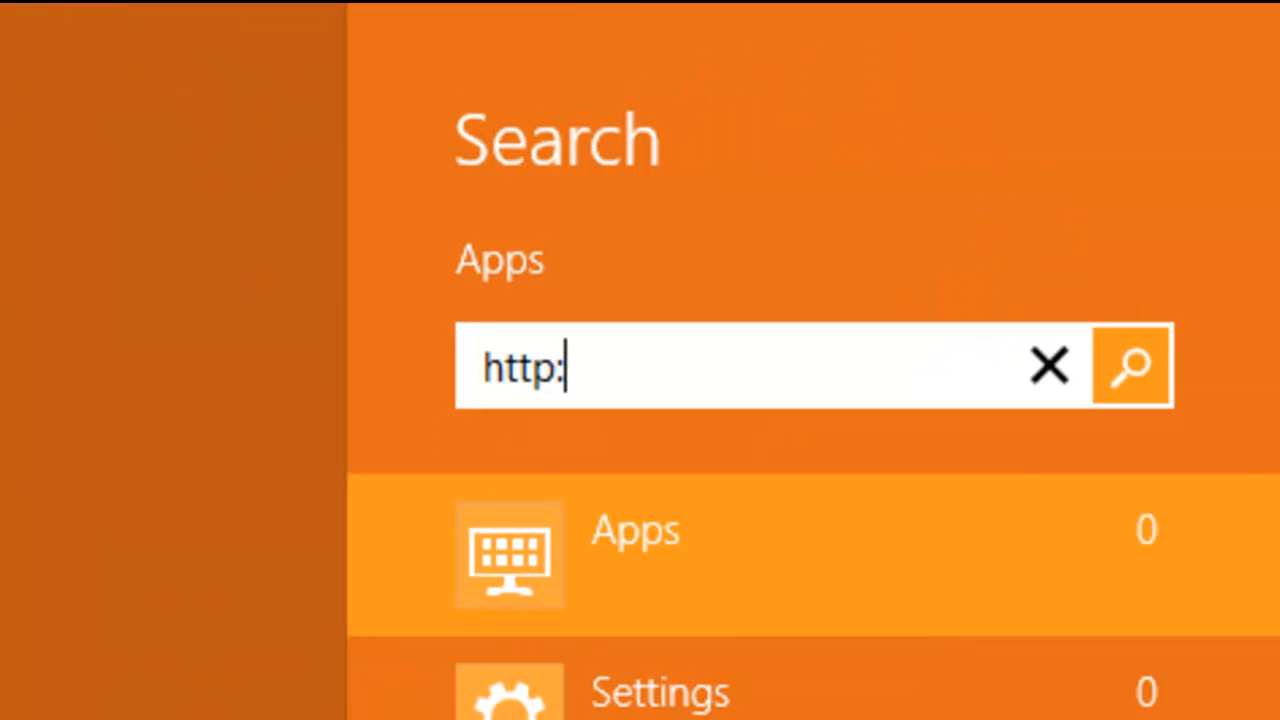
{"action": "type", "text": "//wildermu"}
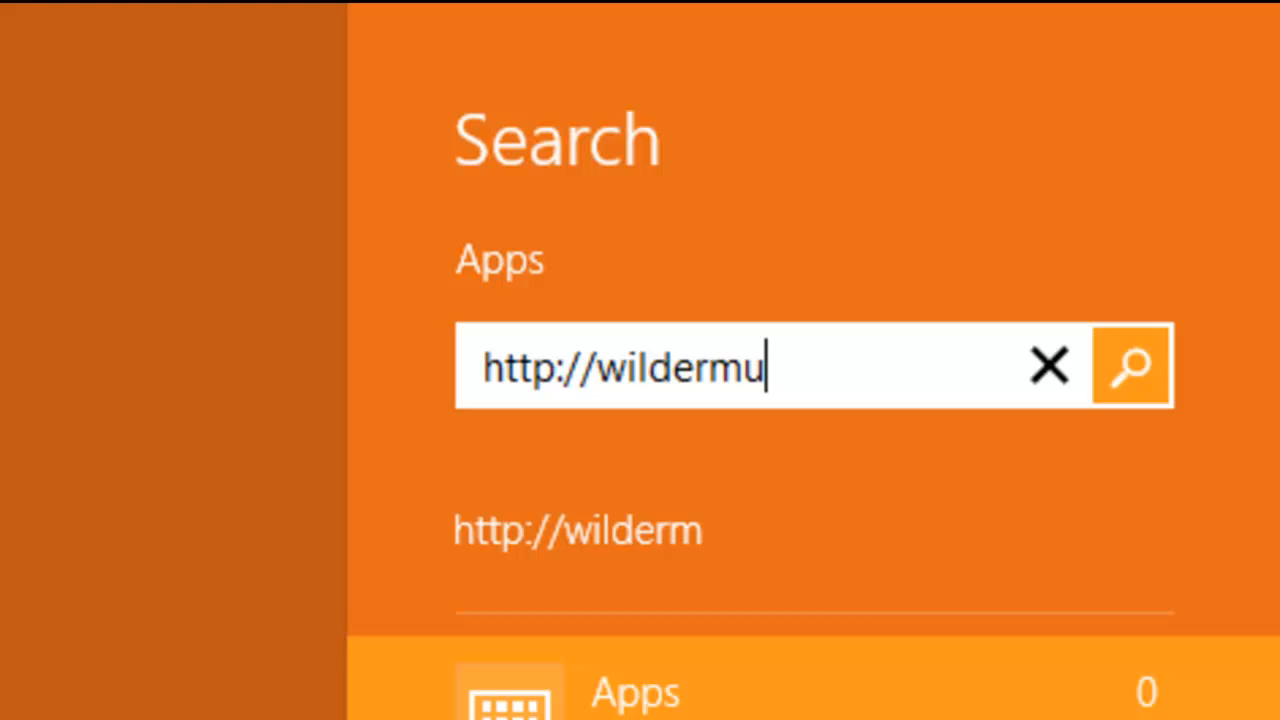
{"action": "type", "text": "inds.com"}
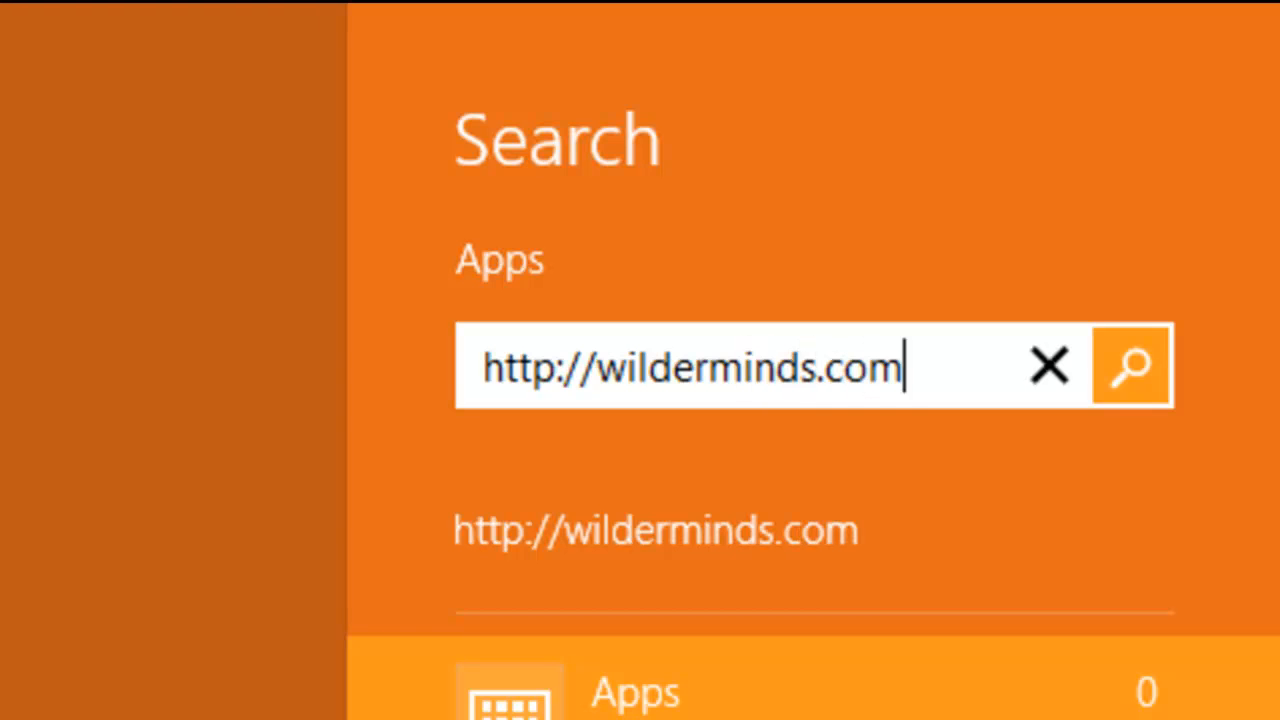